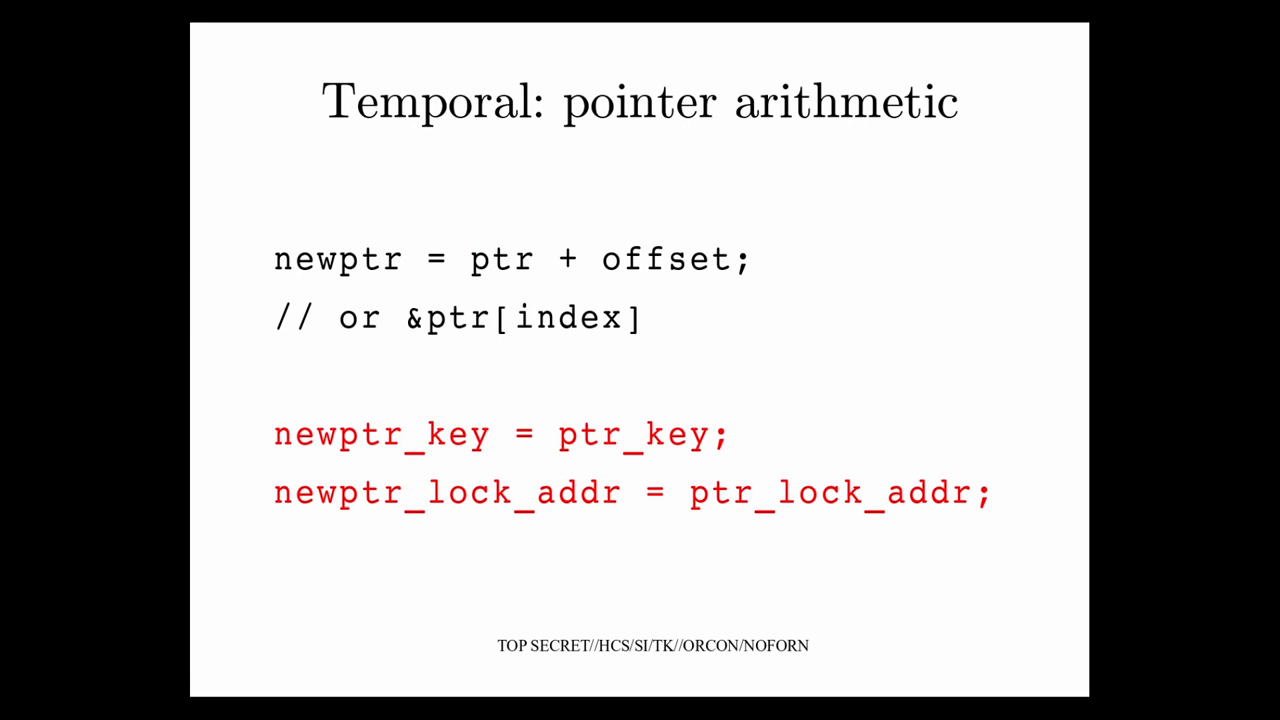
key("Right")
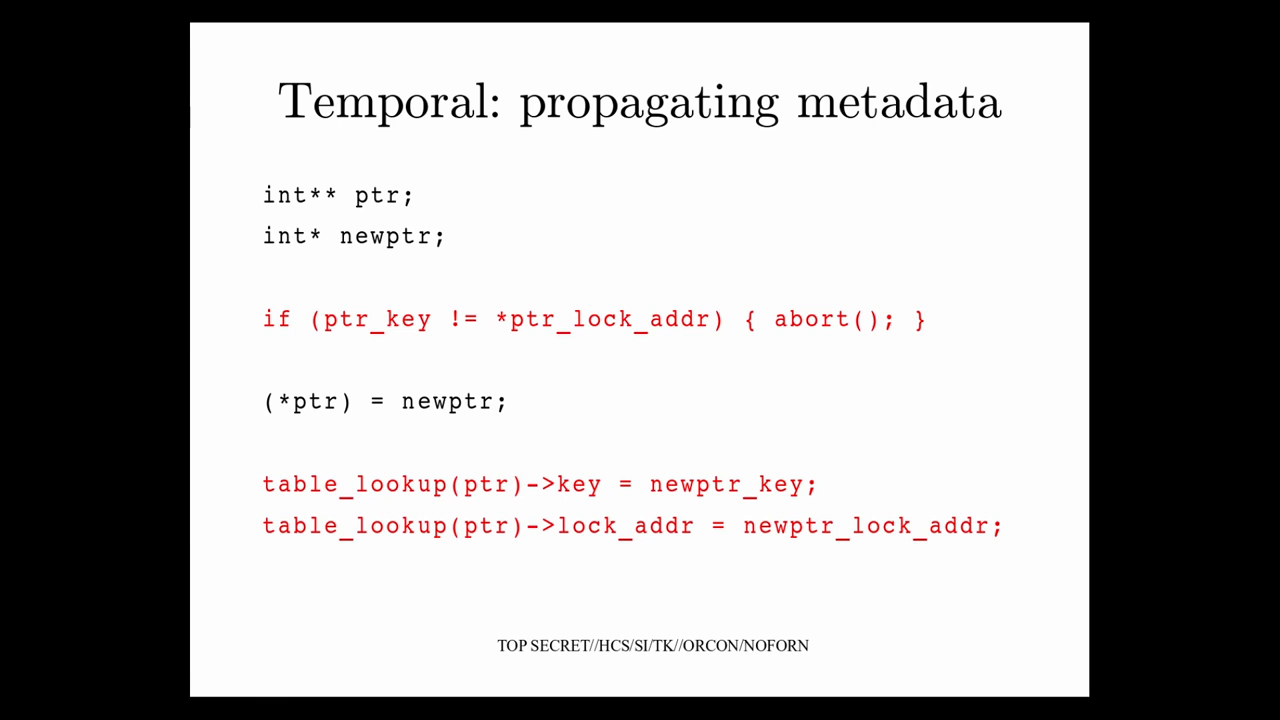
key("Right")
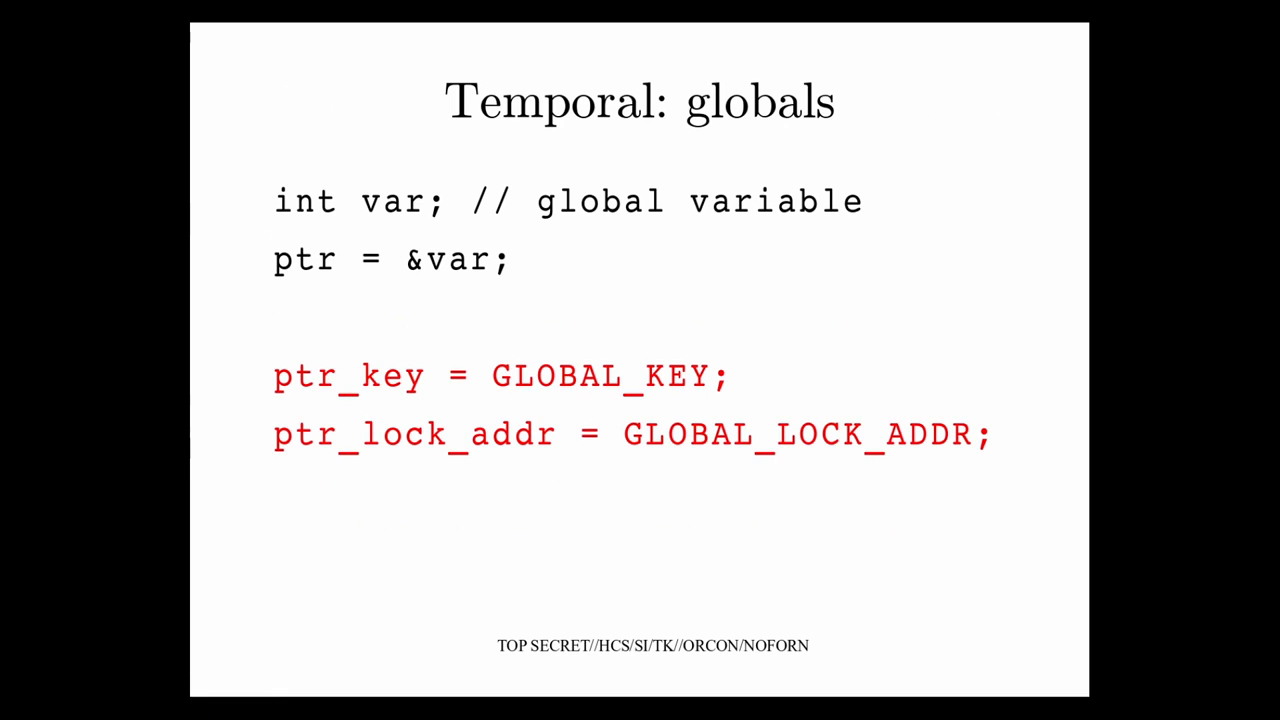
key("Right")
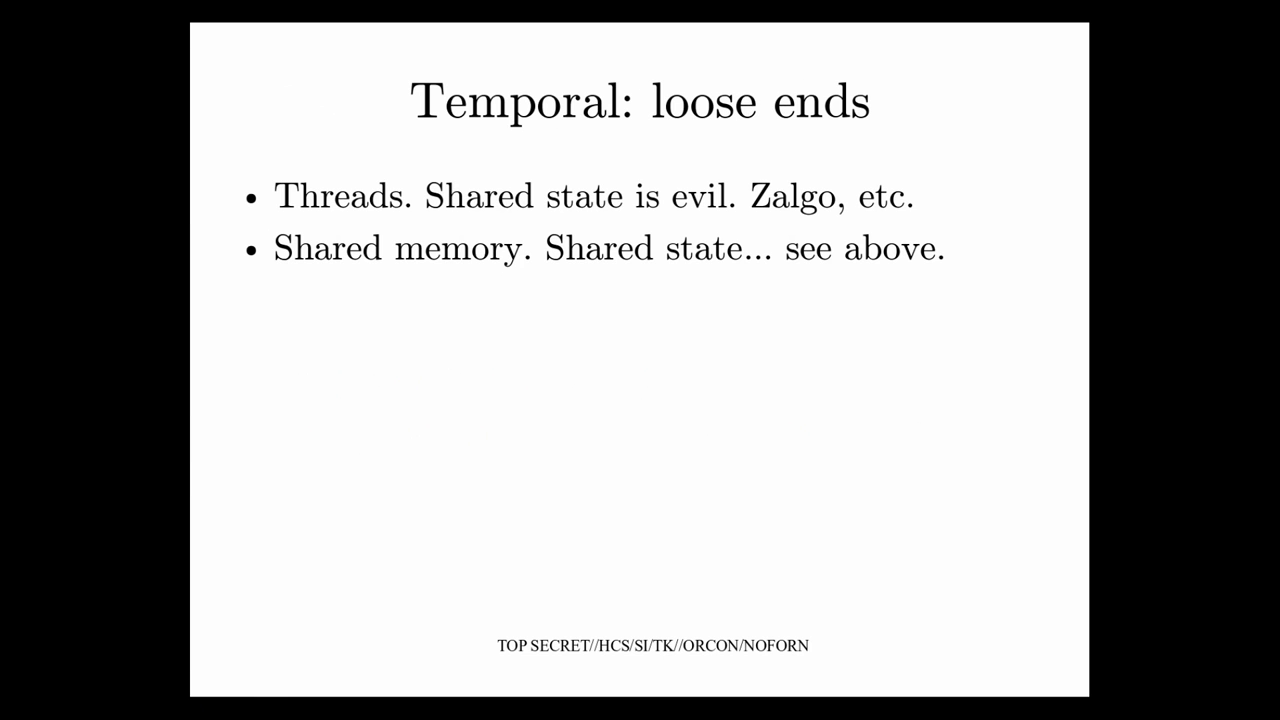